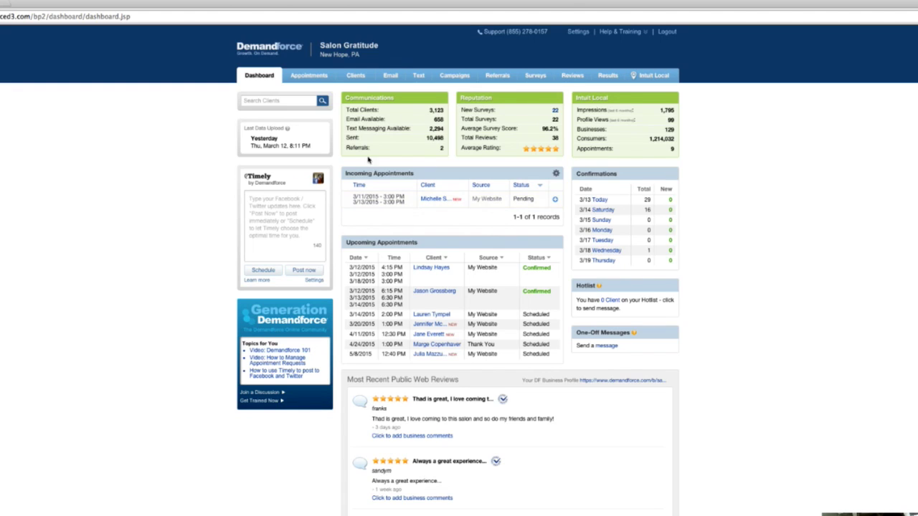
pyautogui.moveTo(407, 188)
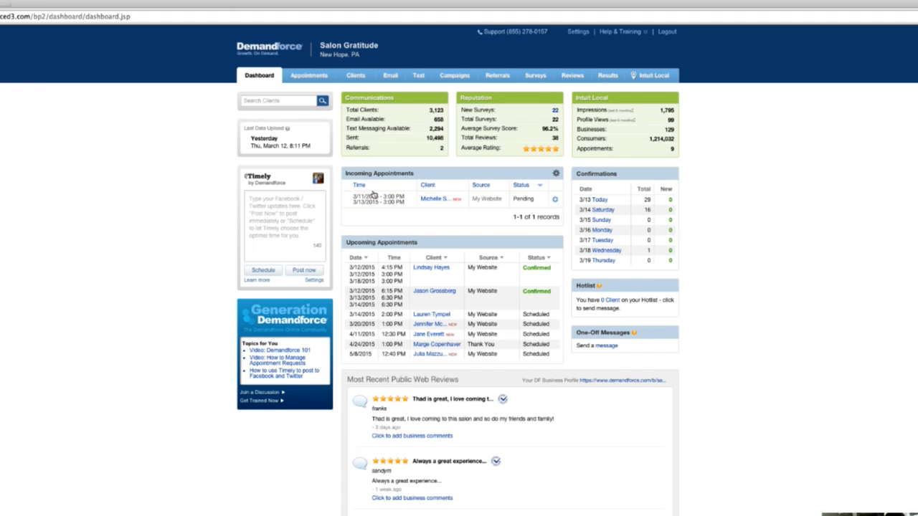
pyautogui.moveTo(413, 255)
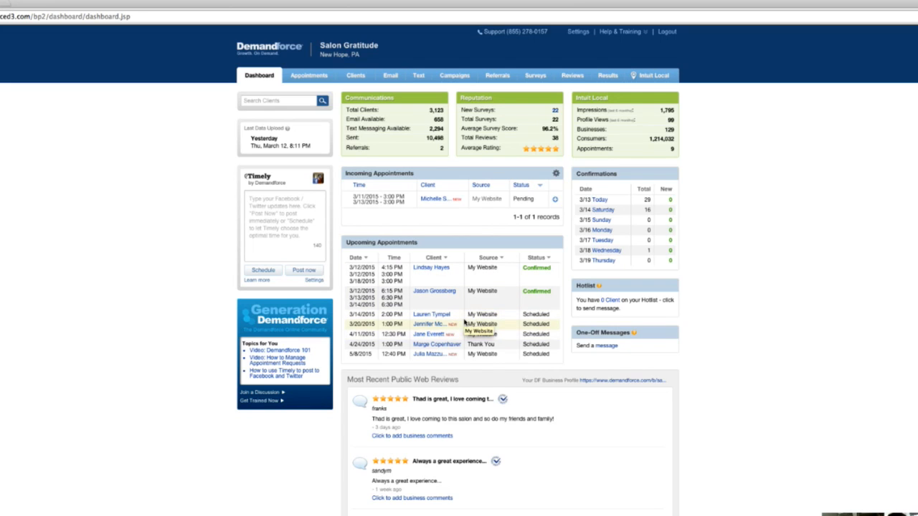
pyautogui.moveTo(527, 300)
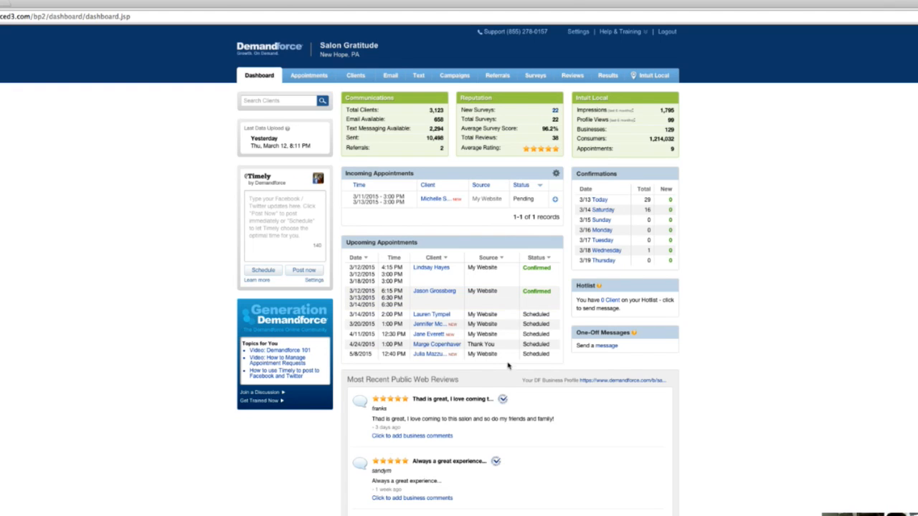
pyautogui.moveTo(346, 422)
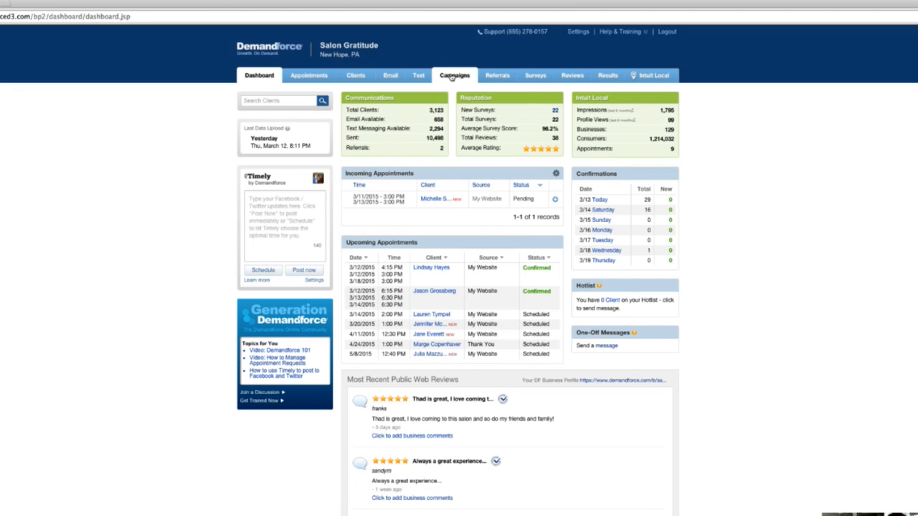
# Go to the Campaigns overview from the top navigation bar
pyautogui.click(453, 75)
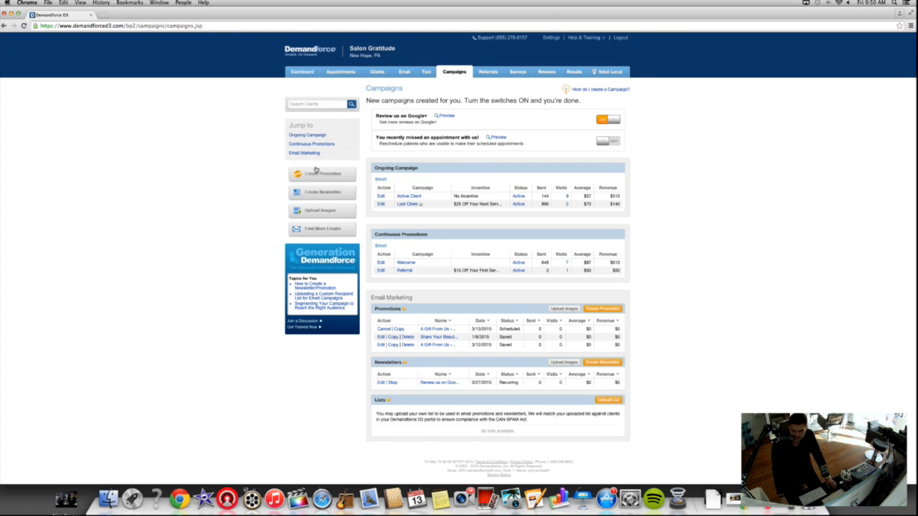
# Create a promotion using the 'A Gift From Us - $10 Off Products' message and continue
pyautogui.click(321, 174)
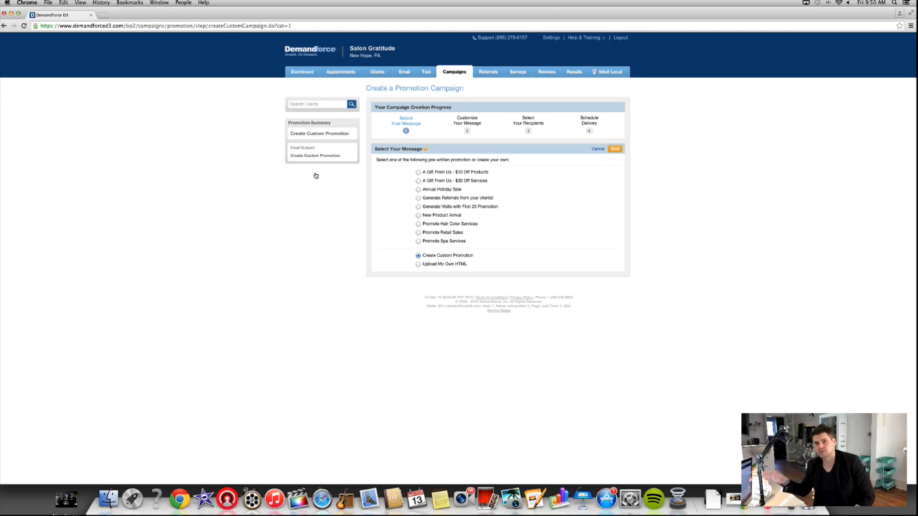
pyautogui.moveTo(467, 115)
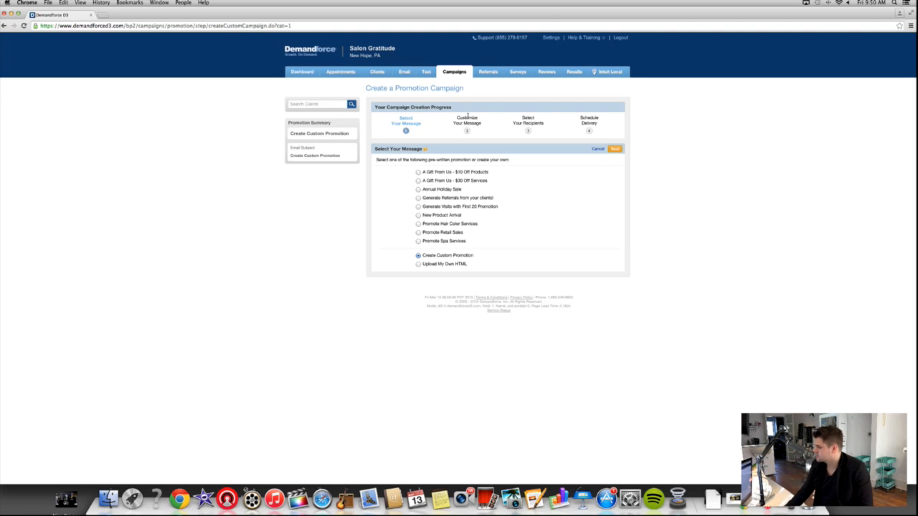
pyautogui.moveTo(396, 224)
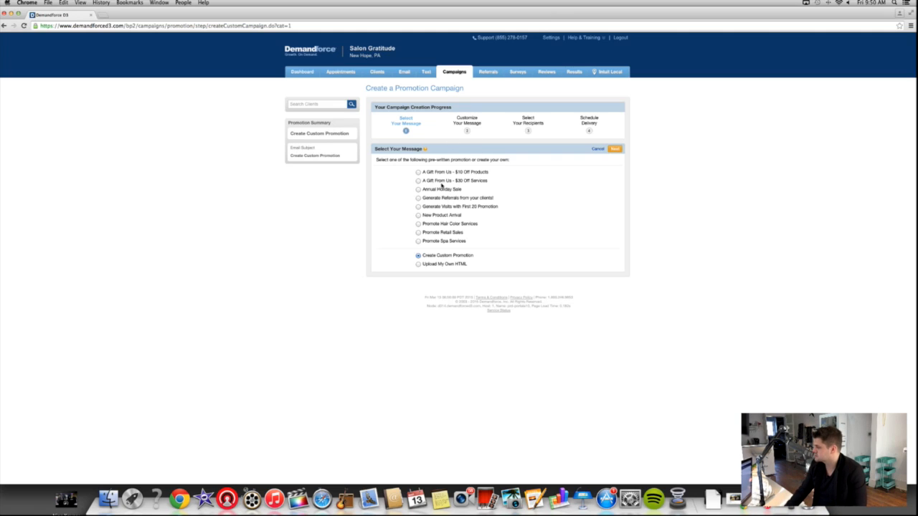
pyautogui.moveTo(505, 165)
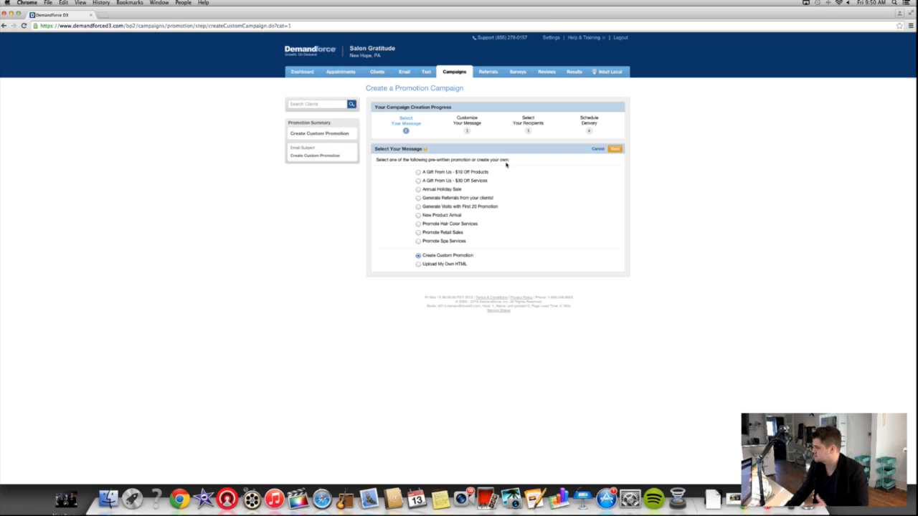
pyautogui.moveTo(459, 264)
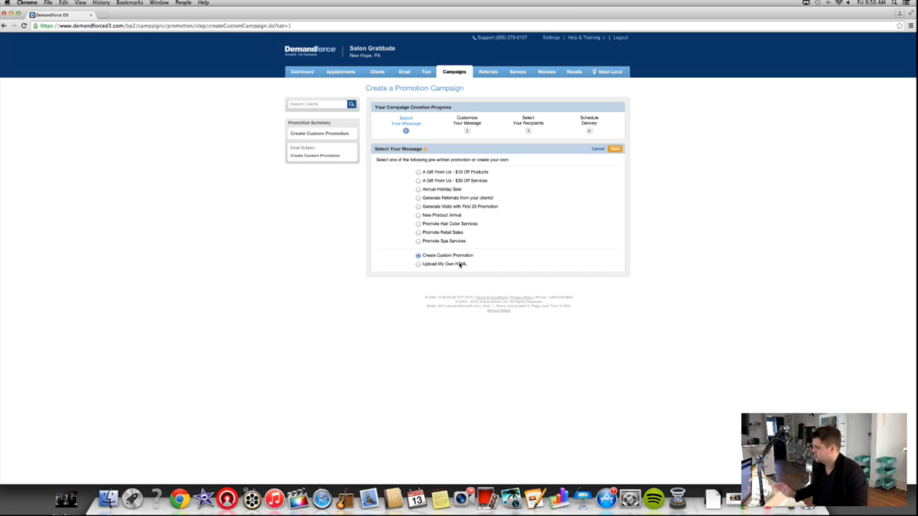
pyautogui.moveTo(426, 272)
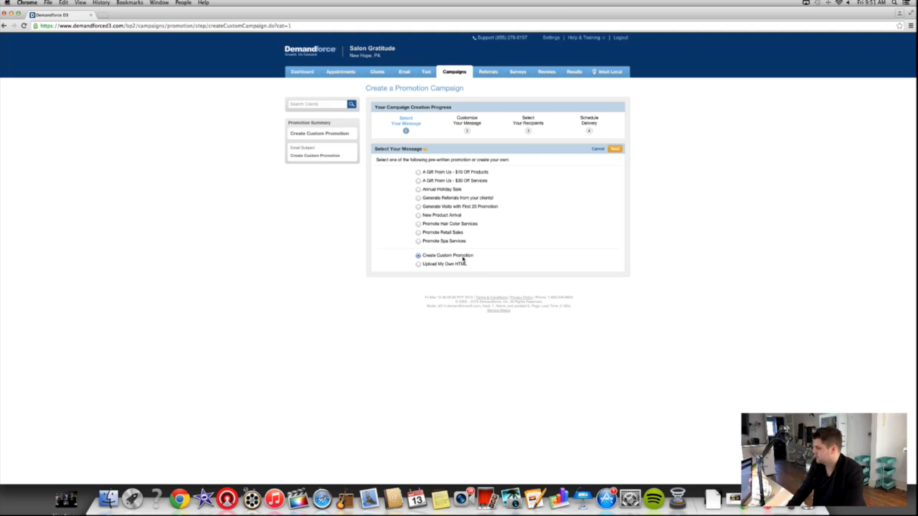
pyautogui.click(419, 172)
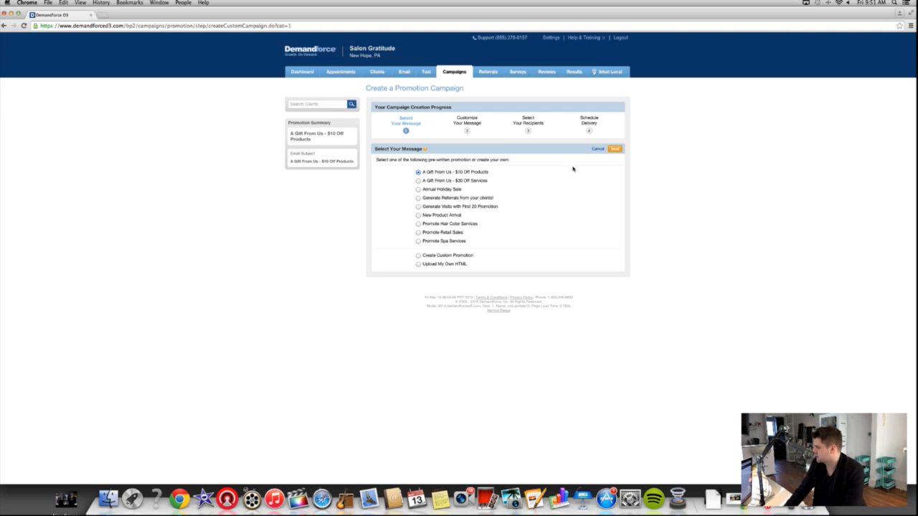
pyautogui.click(613, 147)
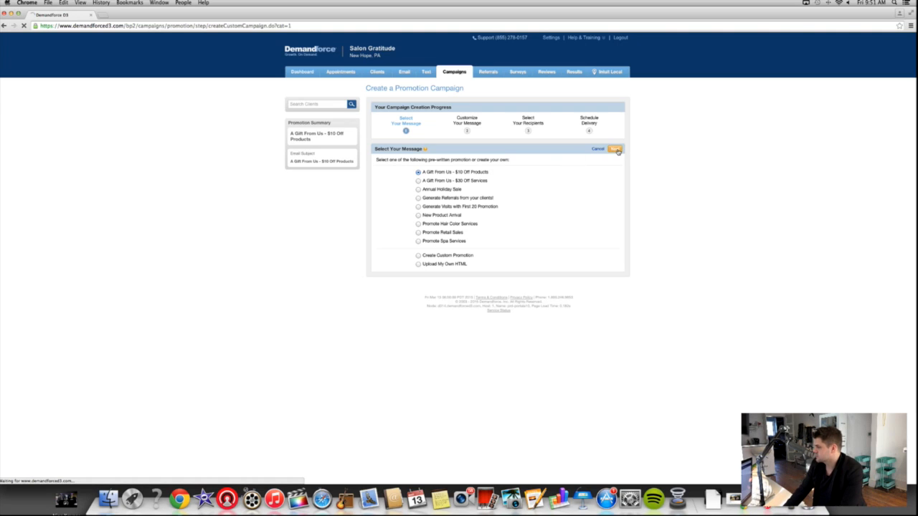
# Move to message customization and bring up the $10 gift email's content editor
pyautogui.click(614, 148)
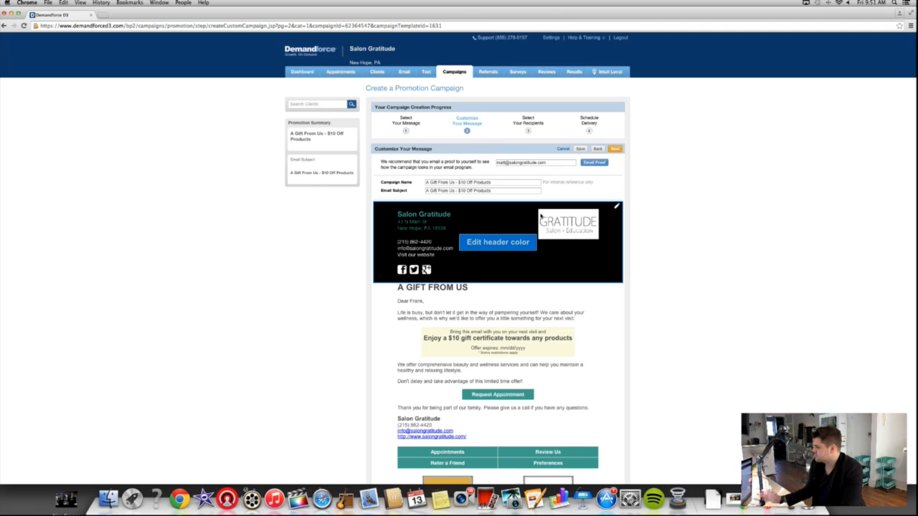
pyautogui.moveTo(560, 244)
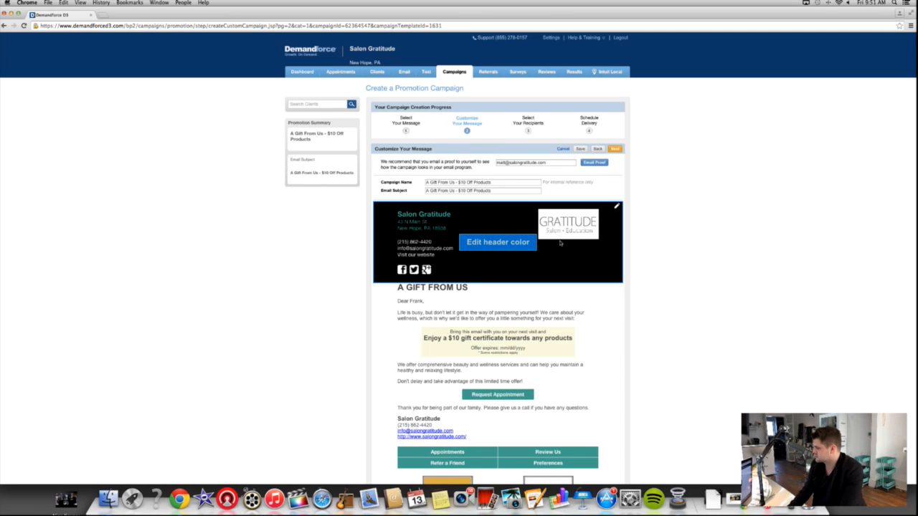
pyautogui.moveTo(571, 376)
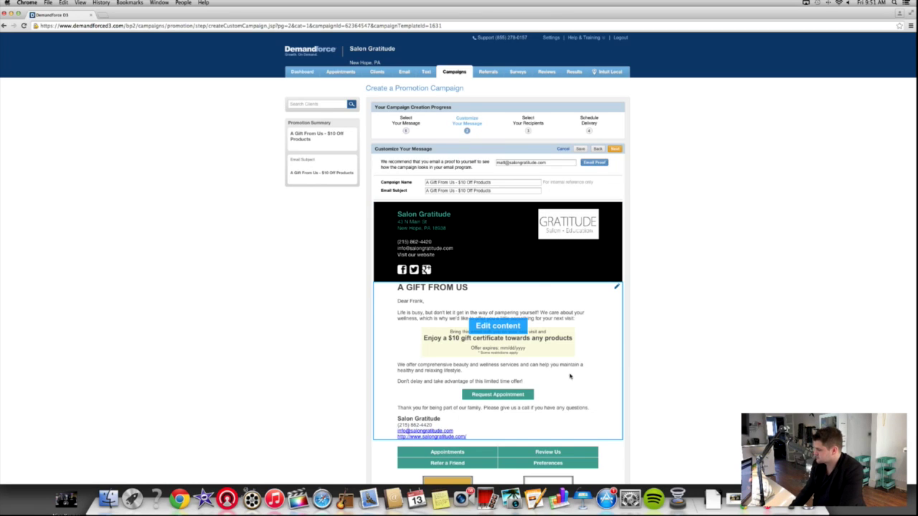
pyautogui.scroll(-3)
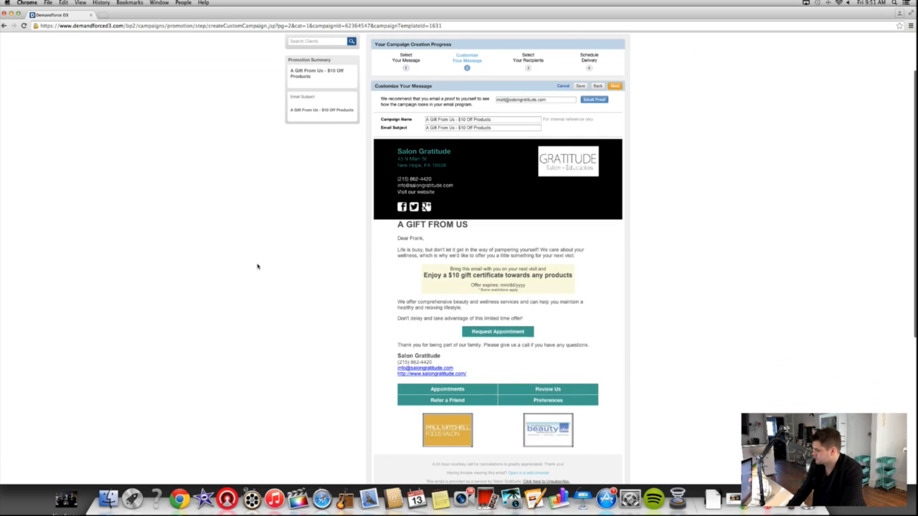
pyautogui.scroll(-3)
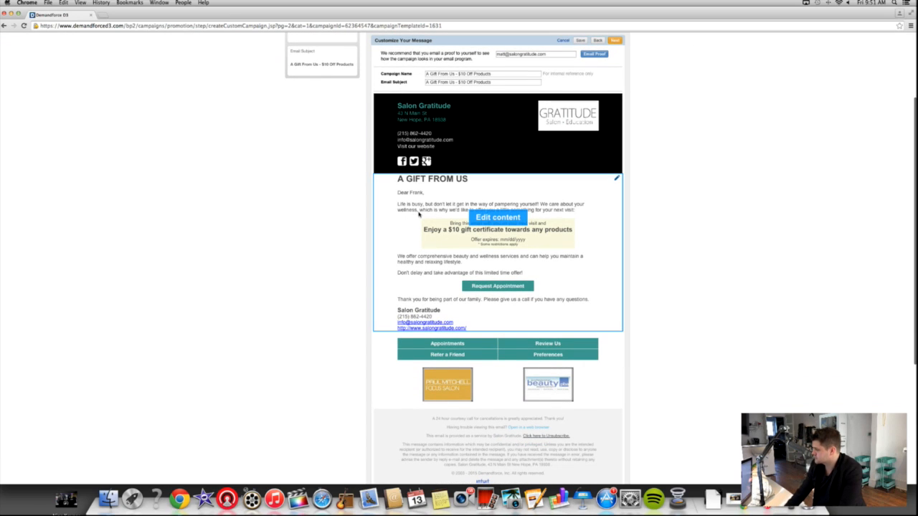
pyautogui.click(497, 218)
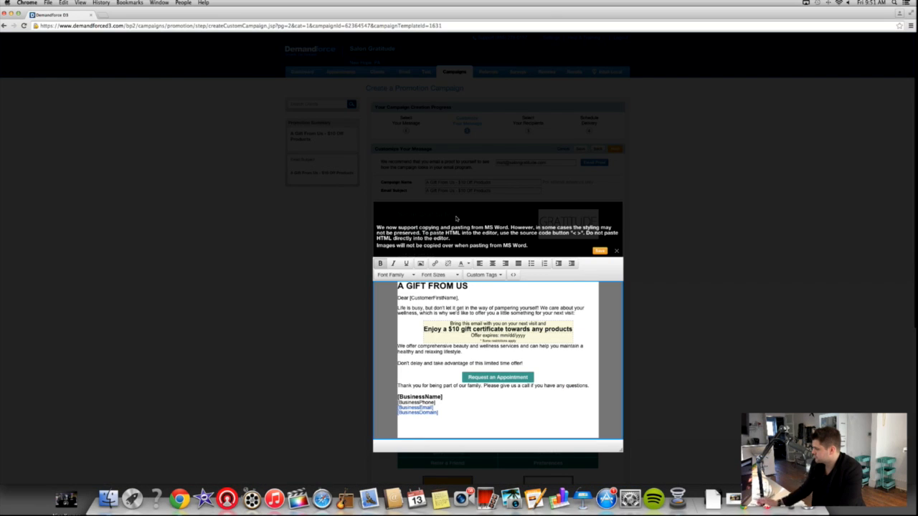
pyautogui.moveTo(456, 218)
pyautogui.write('hair')
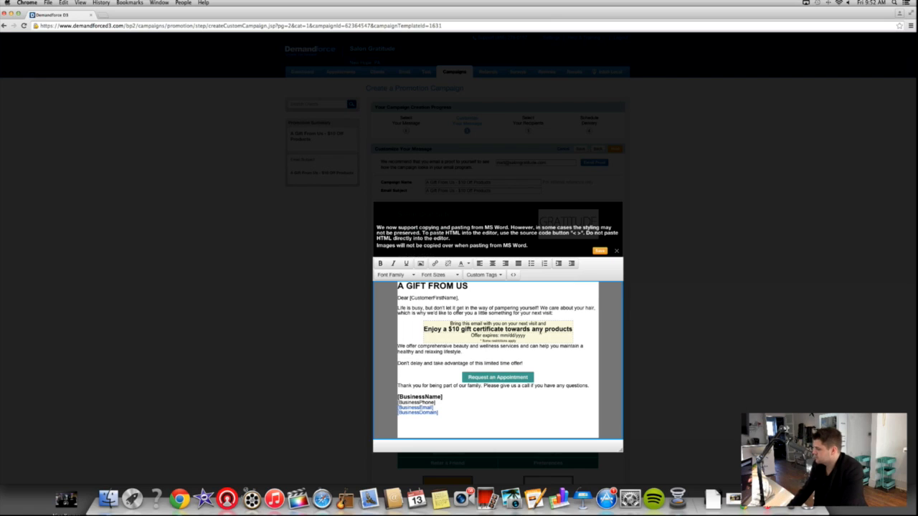
# Replace the 'Offer expires' date in the email body with 3/15
pyautogui.doubleClick(512, 335)
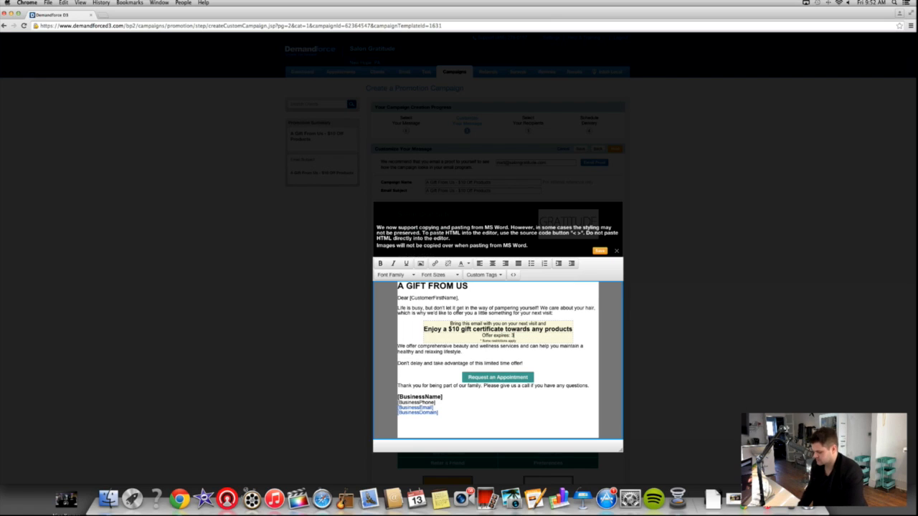
pyautogui.write('3/15')
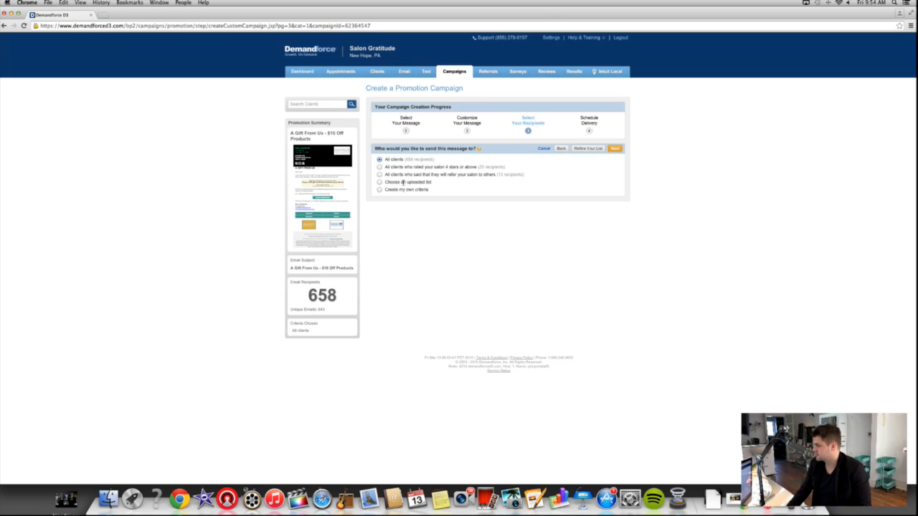
pyautogui.moveTo(519, 151)
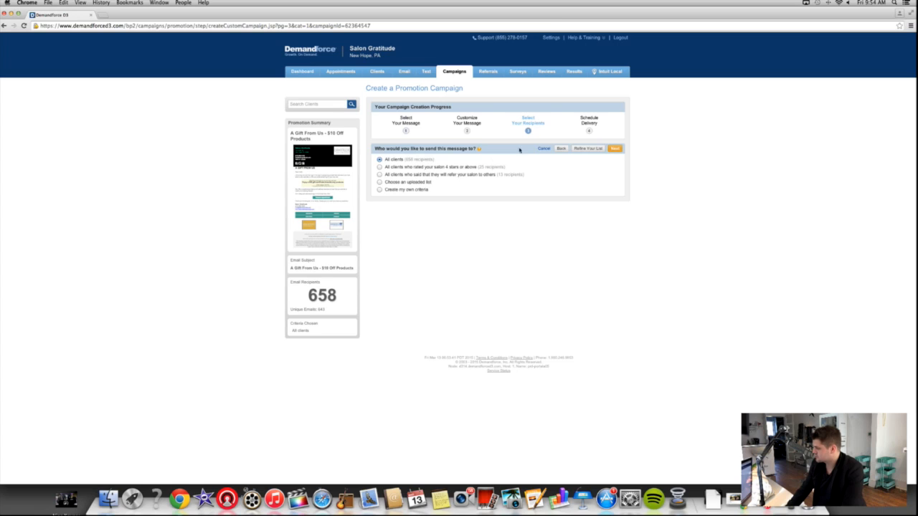
# Keep all clients (658 email recipients) as the audience and continue to scheduling
pyautogui.click(613, 148)
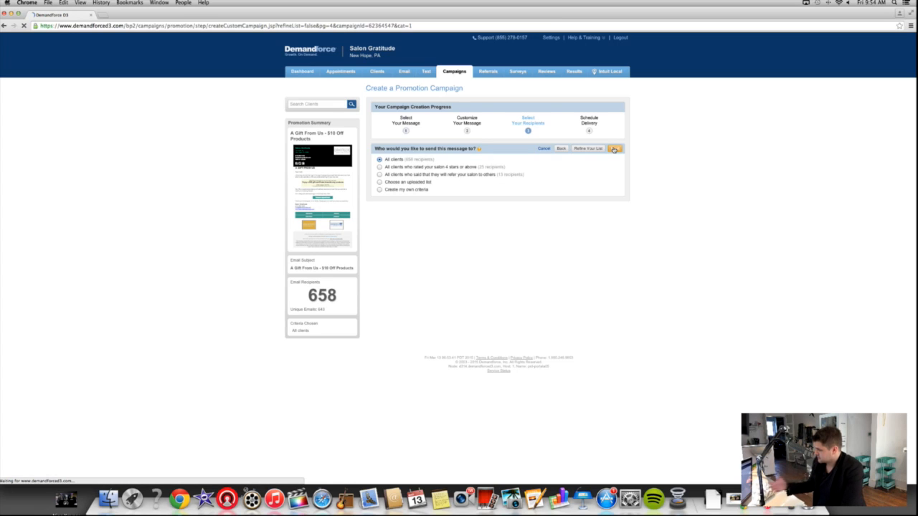
# Schedule the campaign to send once, today, with an afternoon time slot
pyautogui.click(613, 148)
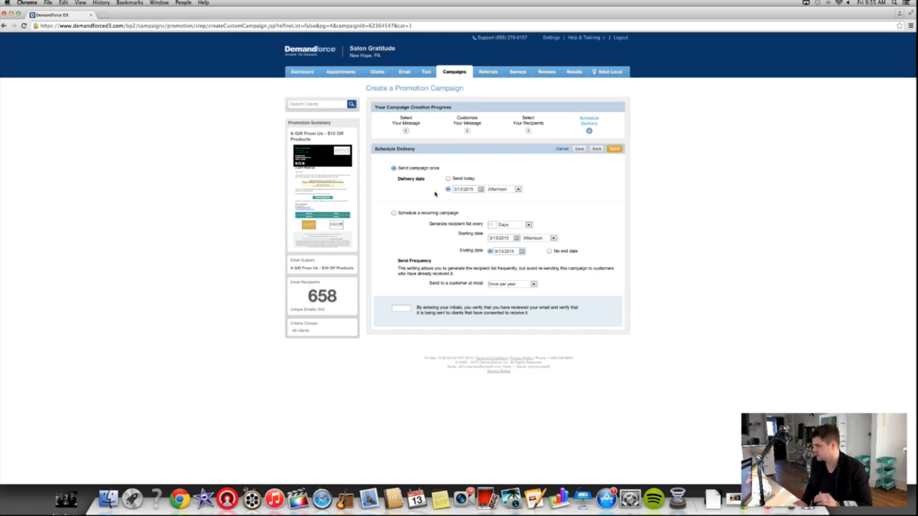
pyautogui.moveTo(505, 197)
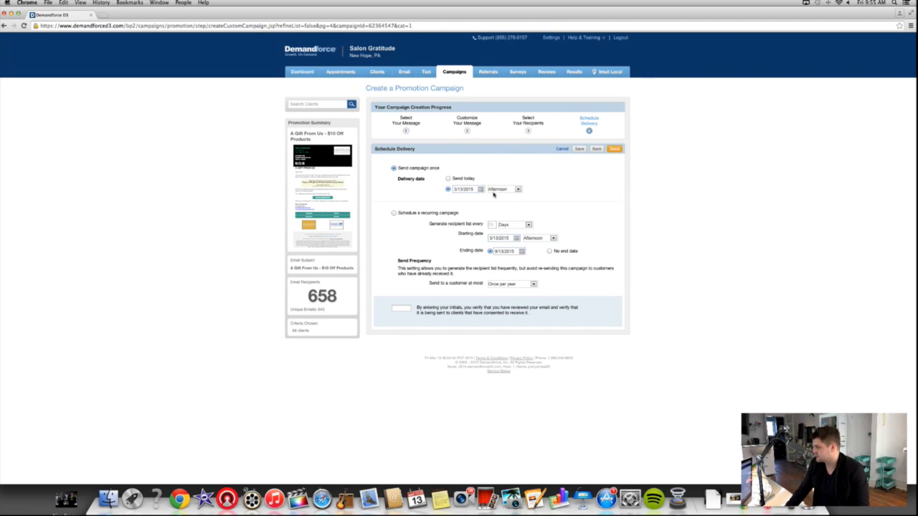
pyautogui.click(503, 189)
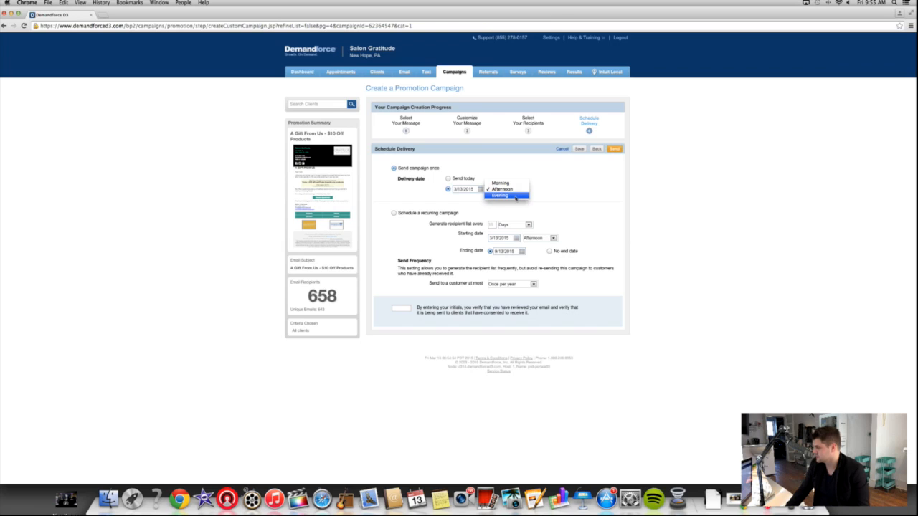
pyautogui.click(502, 189)
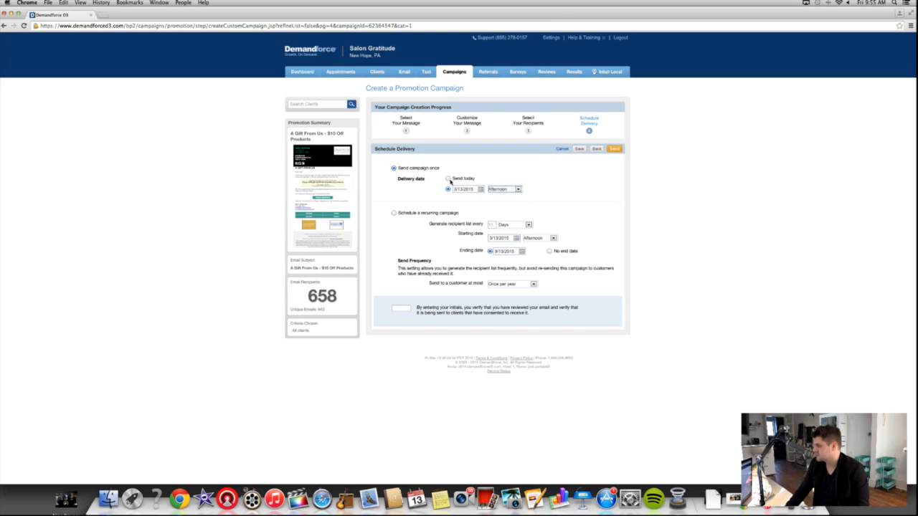
pyautogui.click(447, 178)
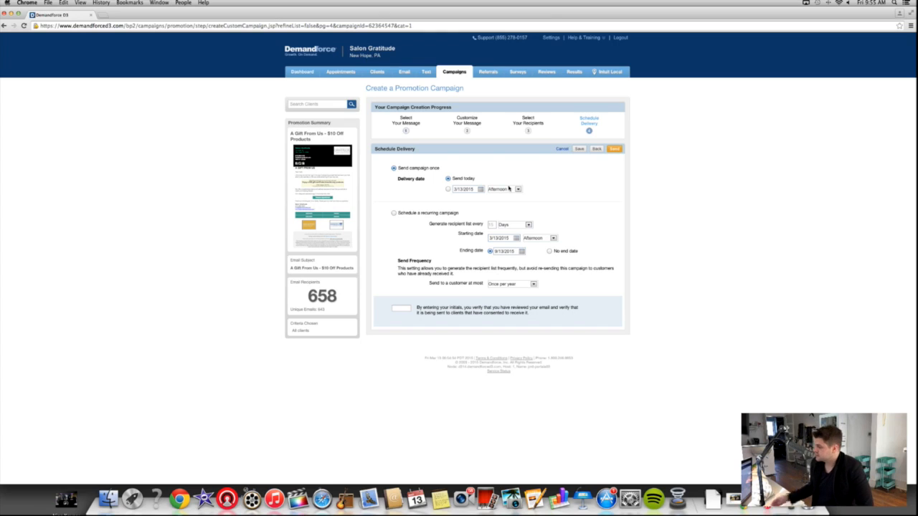
pyautogui.moveTo(390, 218)
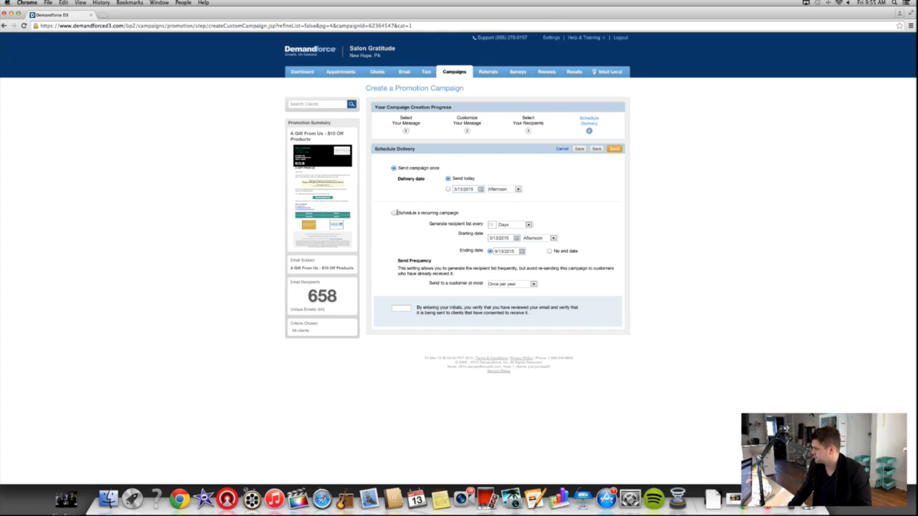
pyautogui.moveTo(511, 165)
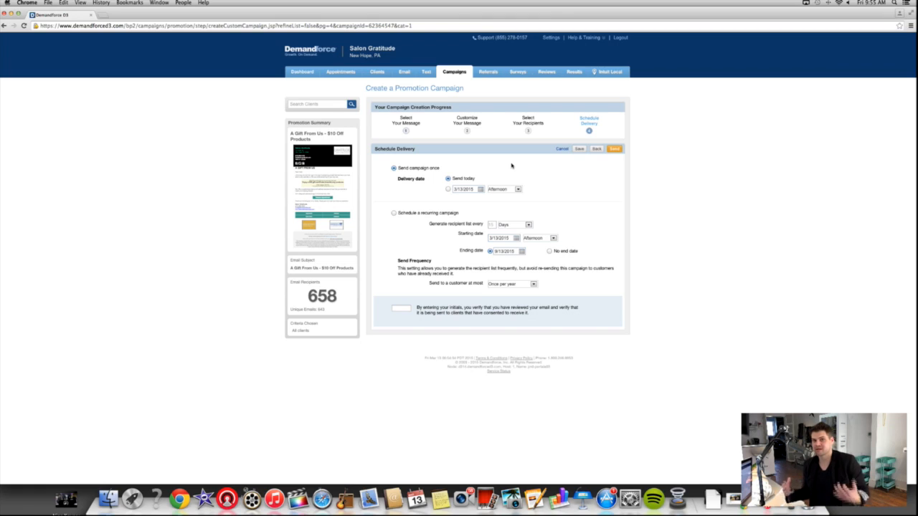
pyautogui.moveTo(499, 160)
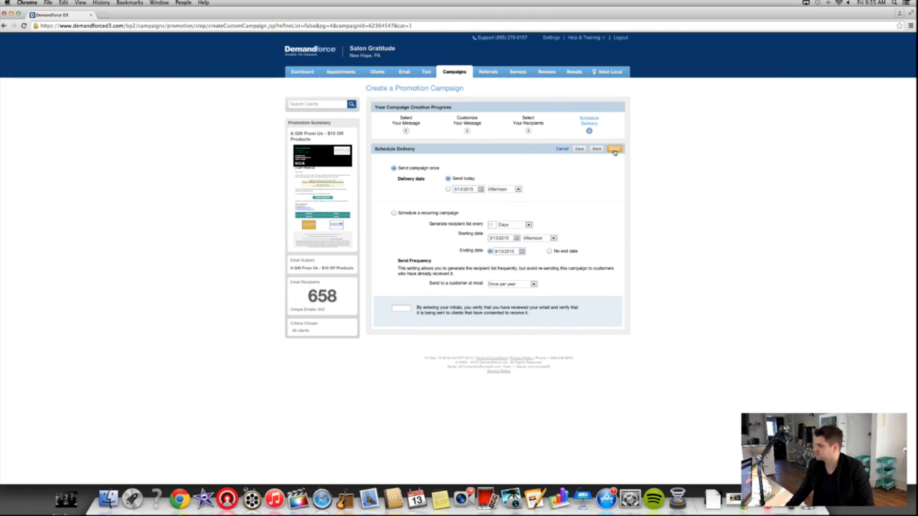
# Submit the delivery schedule and return to the salon dashboard
pyautogui.click(301, 72)
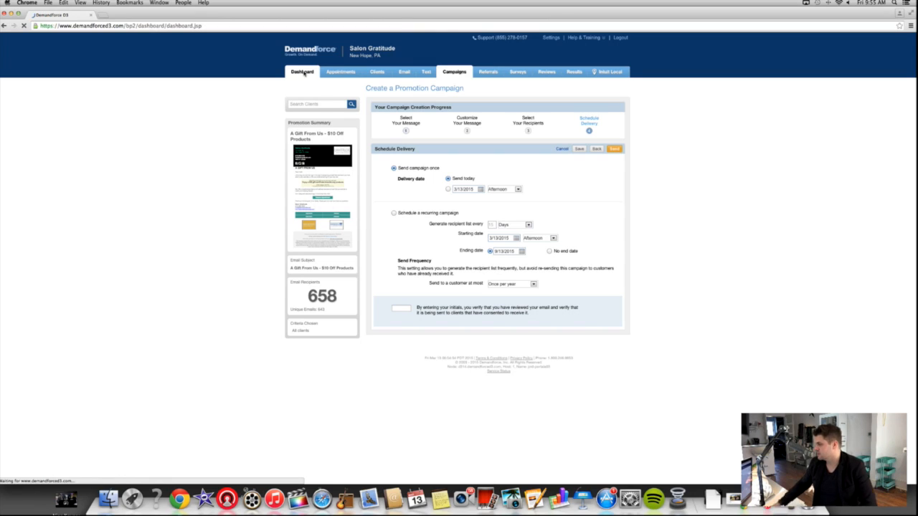
pyautogui.click(301, 72)
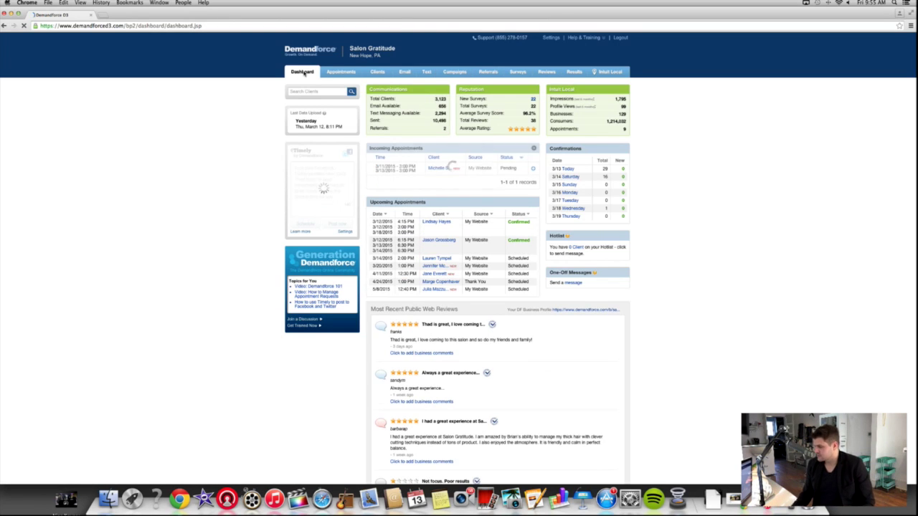